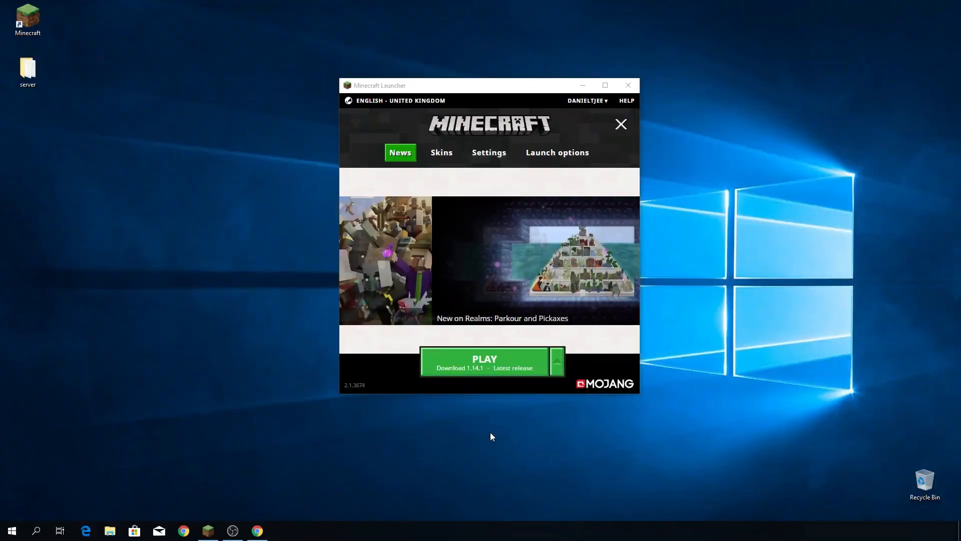
Step: Search Google in Chrome for the OptiFine website
click(256, 530)
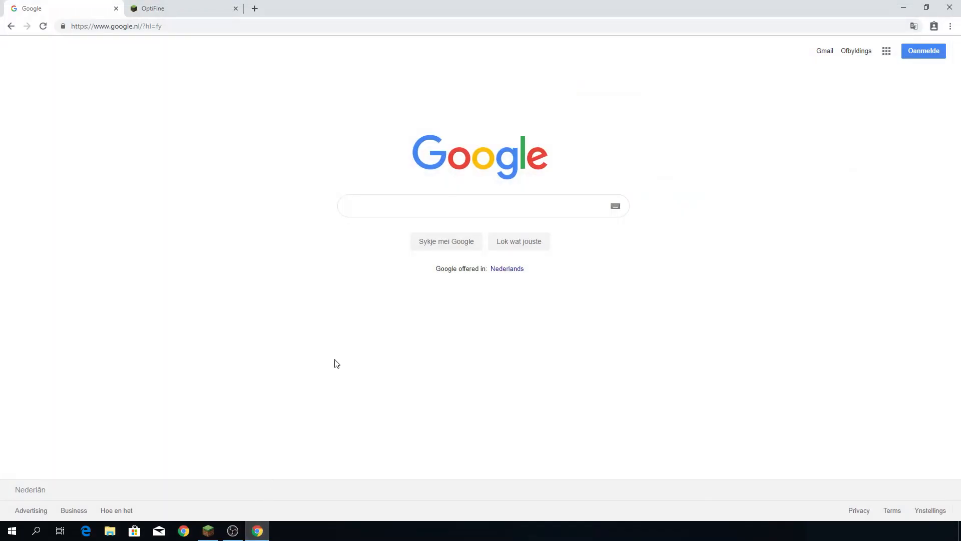
text(opto)
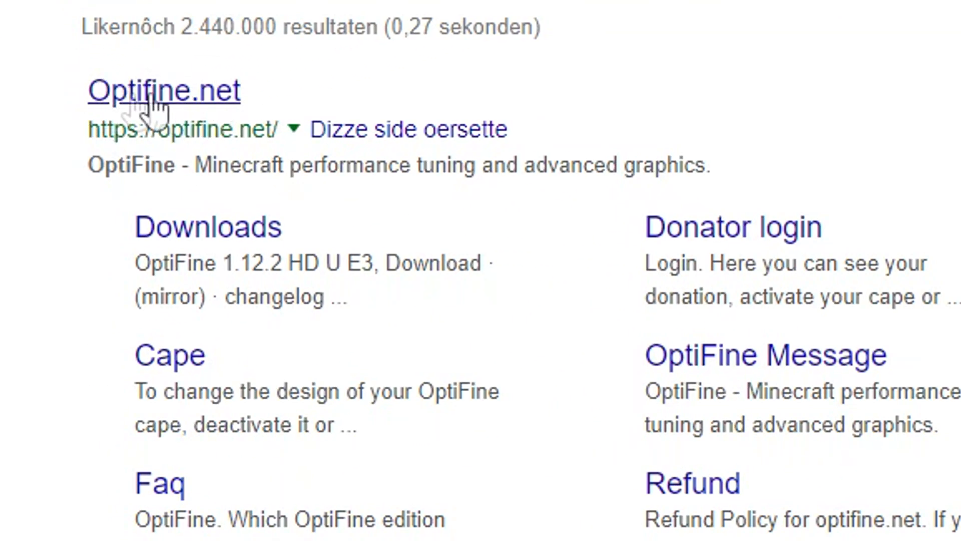
mouse_move(209, 227)
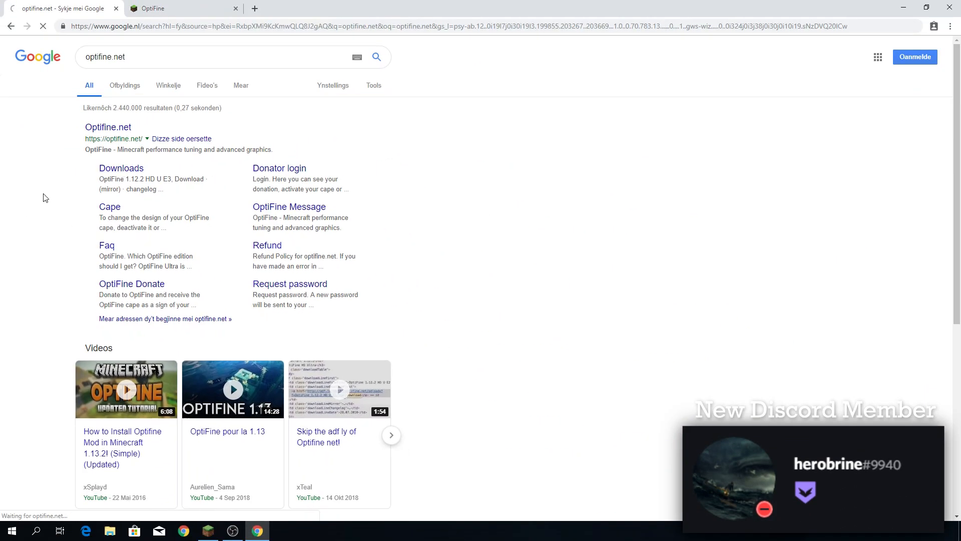
Step: Open OptiFine downloads, expand preview versions, and highlight the OptiFine 1.14 HD U F1 pre5 entry
click(121, 168)
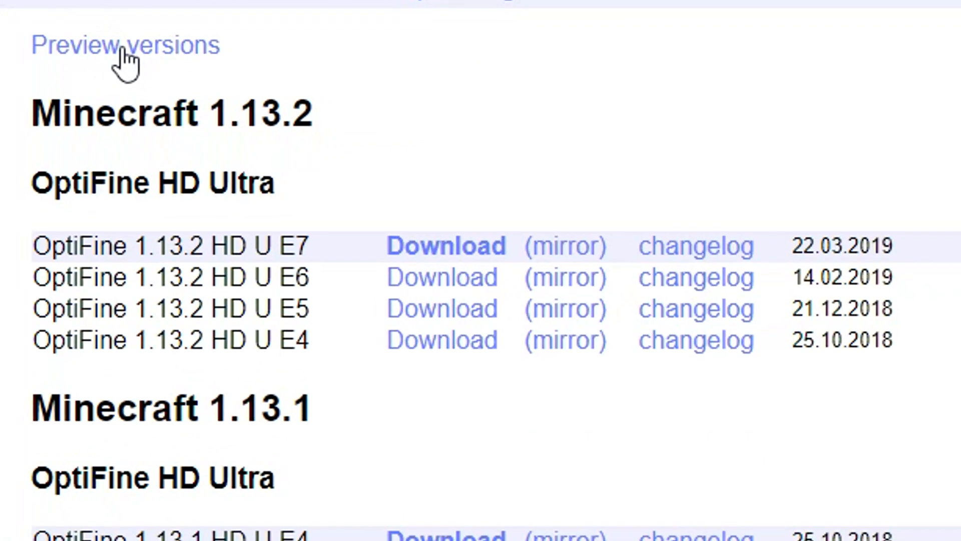
click(125, 44)
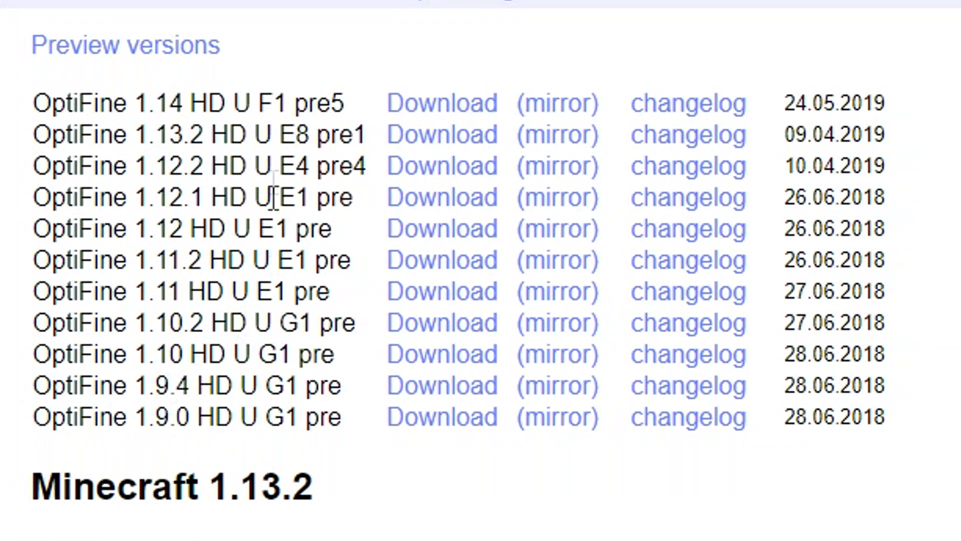
drag(34, 103, 245, 102)
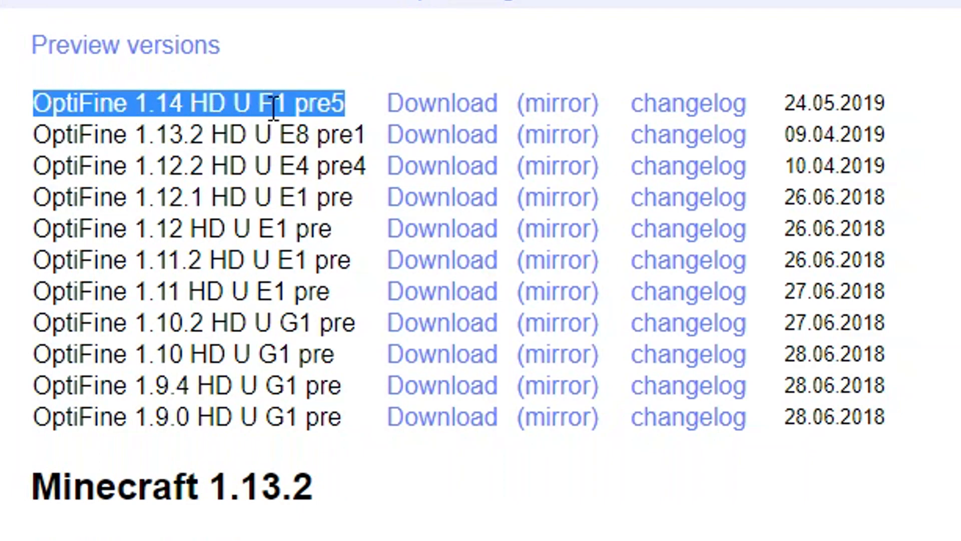
click(297, 165)
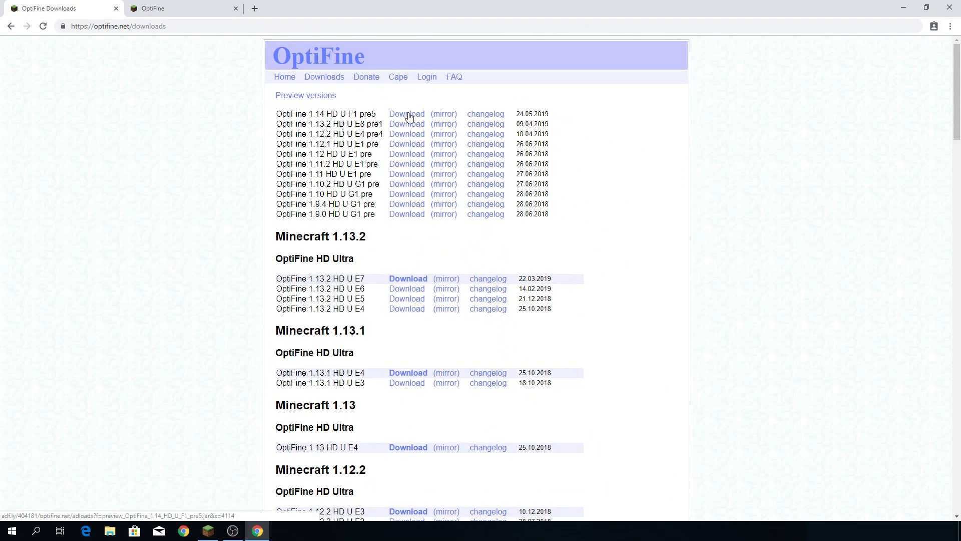
Step: Download preview_OptiFine_1.14_HD_U_F1_pre5.jar from the OptiFine site
click(406, 114)
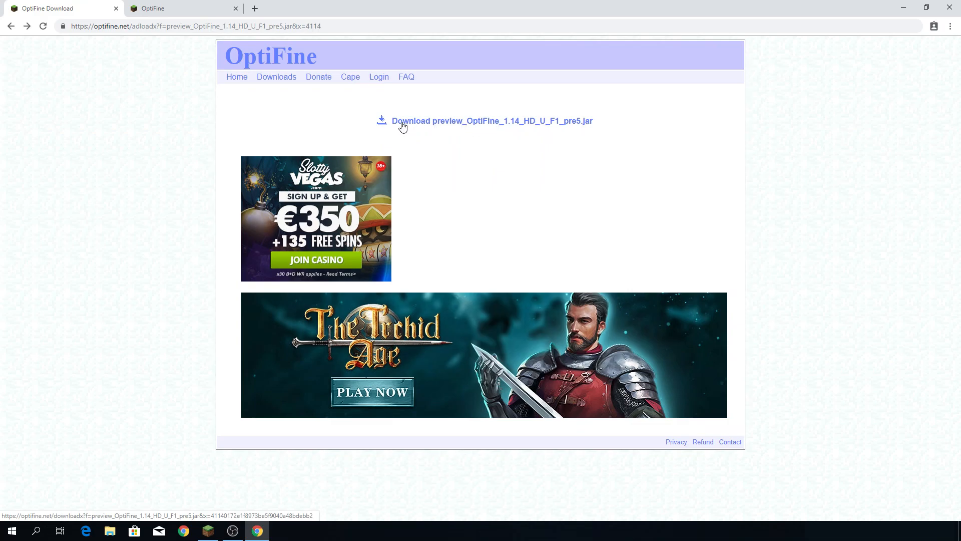
mouse_move(526, 127)
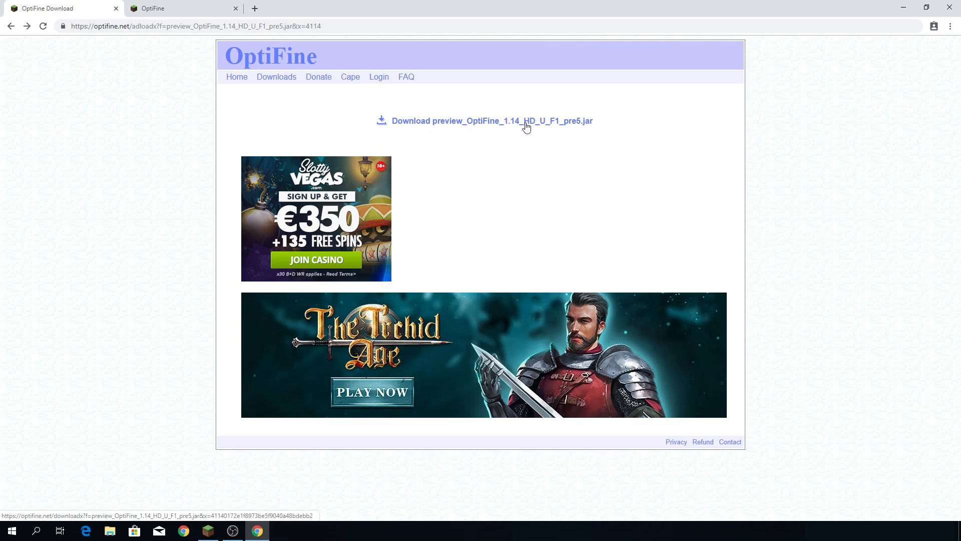
mouse_move(495, 125)
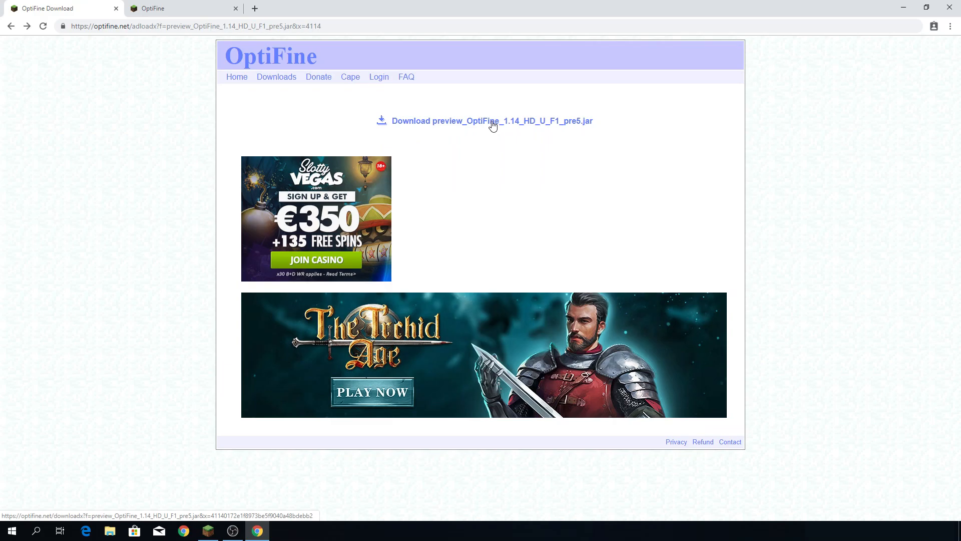
click(491, 121)
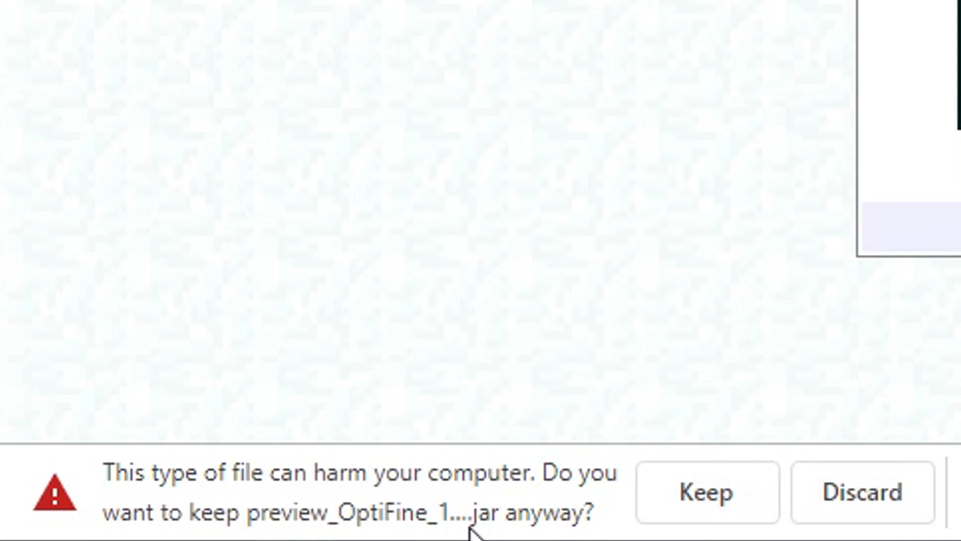
mouse_move(539, 527)
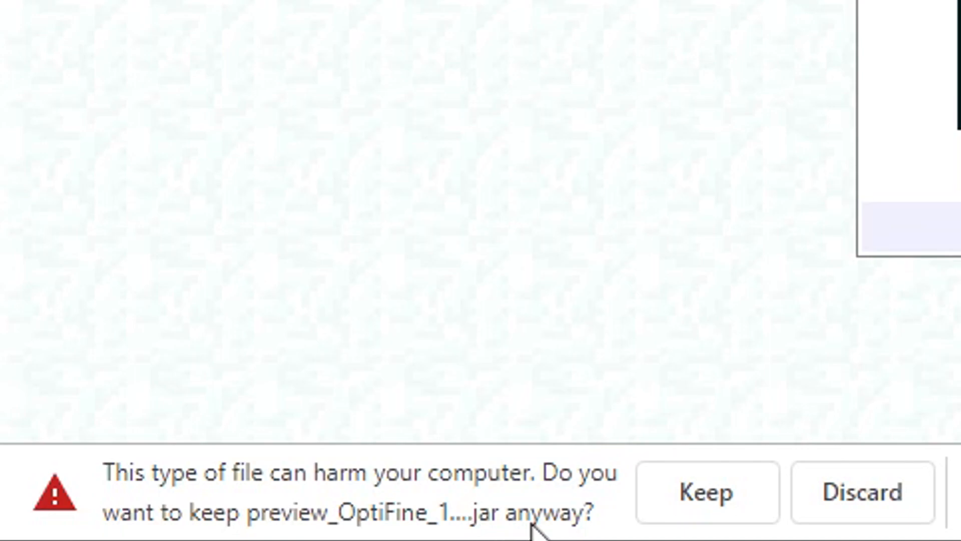
Step: Keep the downloaded OptiFine .jar despite Chrome's harmful-file warning
click(707, 492)
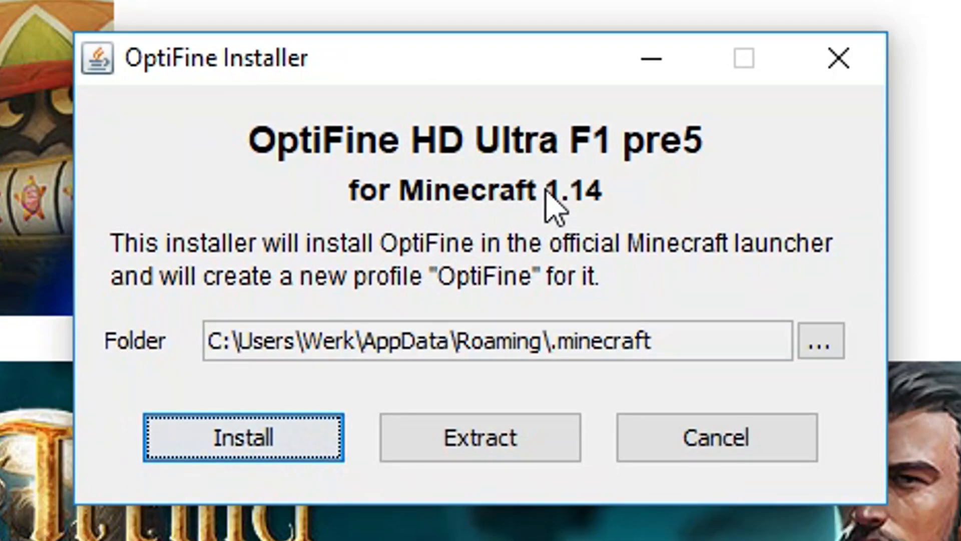
mouse_move(483, 217)
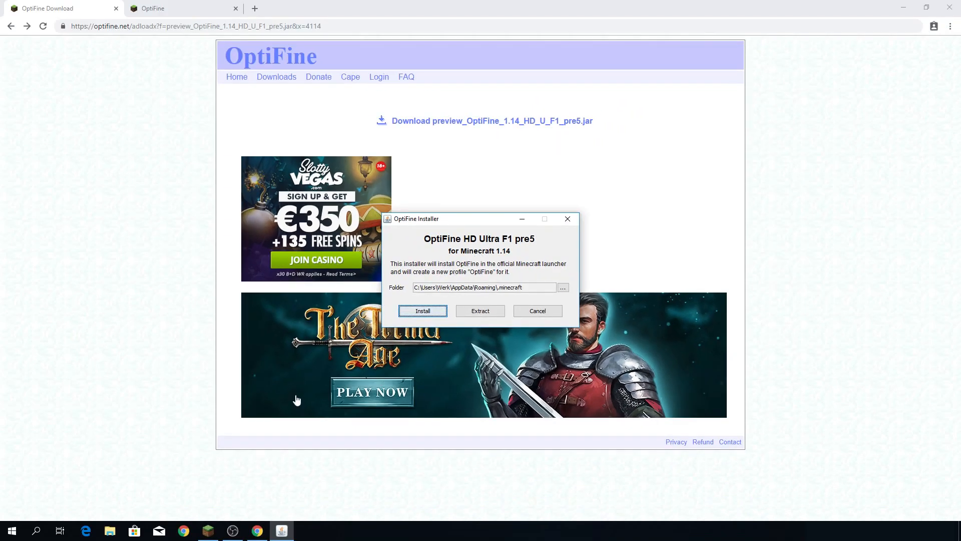
Step: Add a launch configuration named 1.14 using version release 1.14
click(422, 311)
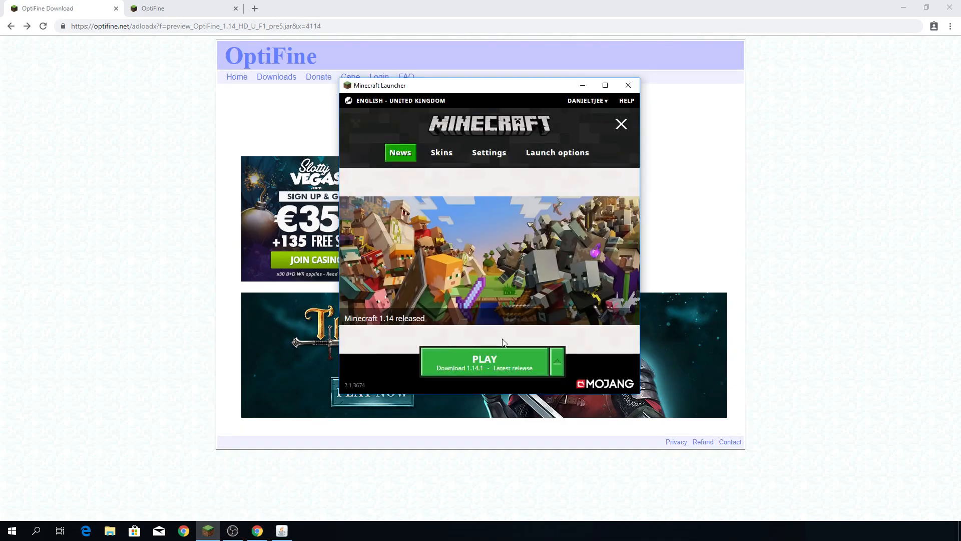
click(556, 152)
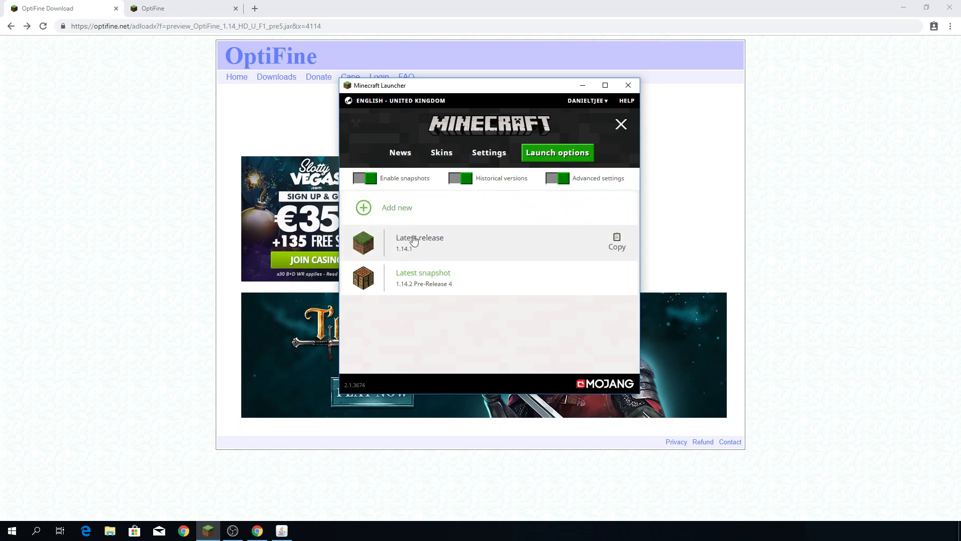
mouse_move(398, 256)
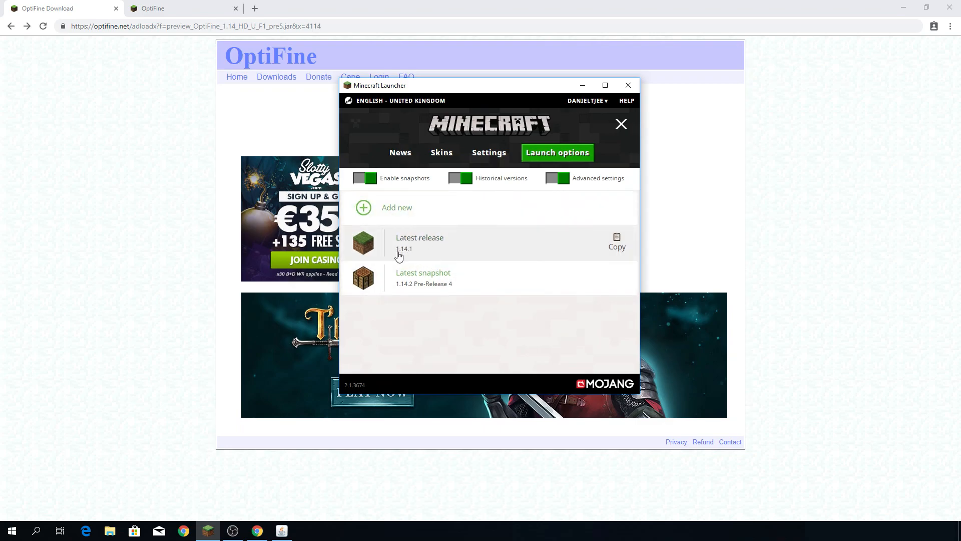
mouse_move(412, 254)
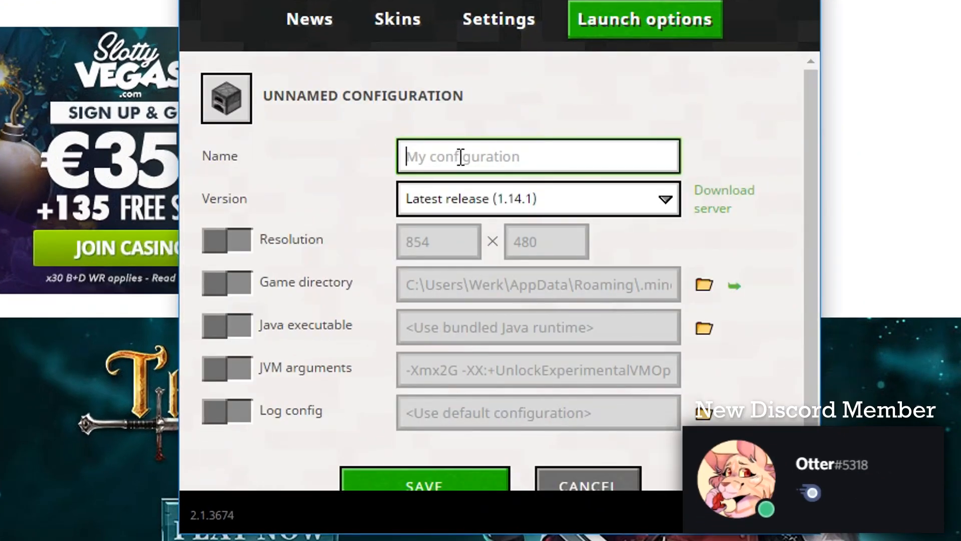
text(1.14)
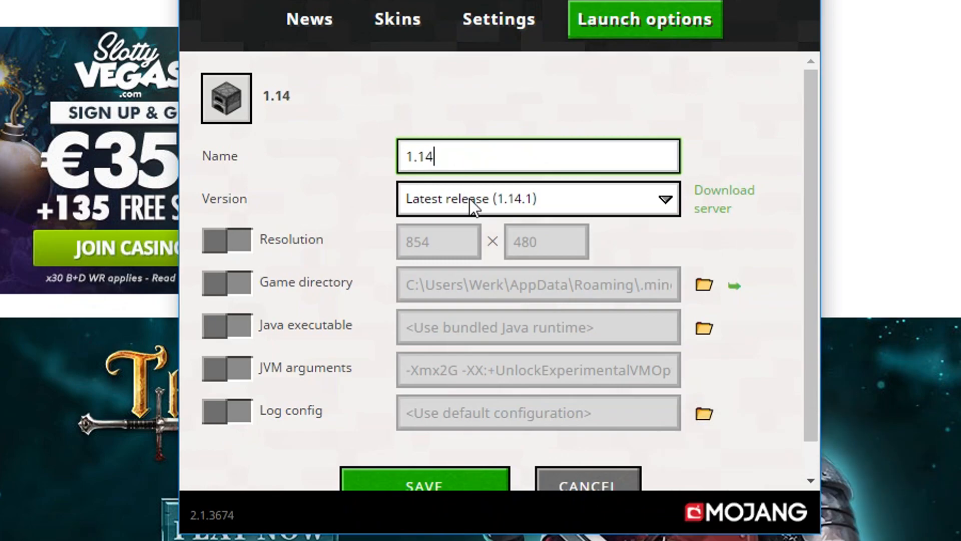
click(538, 199)
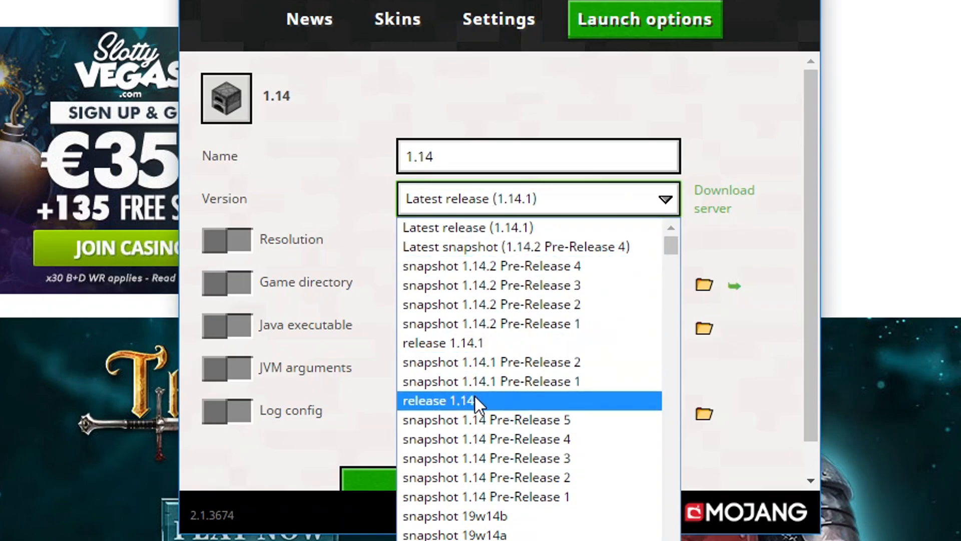
click(438, 401)
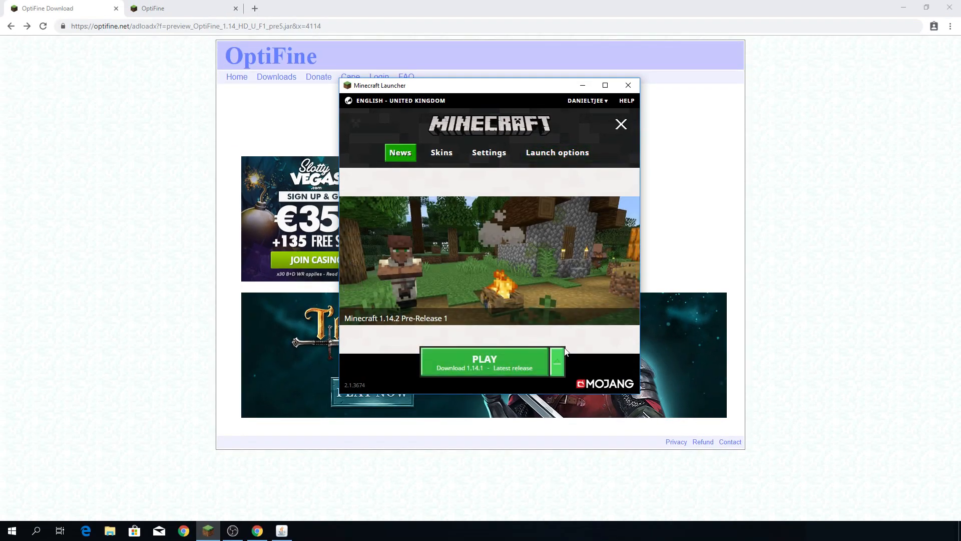
Step: Select the 1.14 configuration and launch Minecraft
click(557, 360)
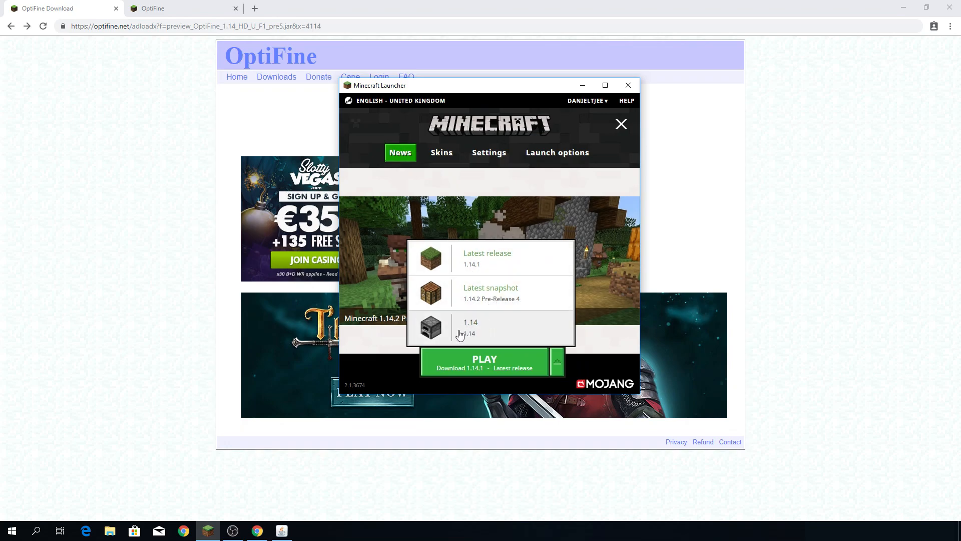
click(470, 326)
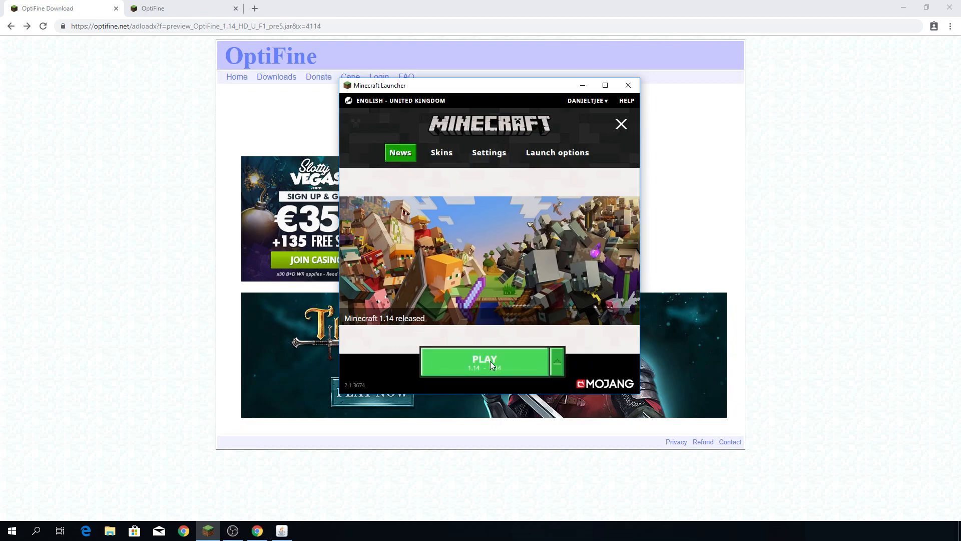
click(484, 361)
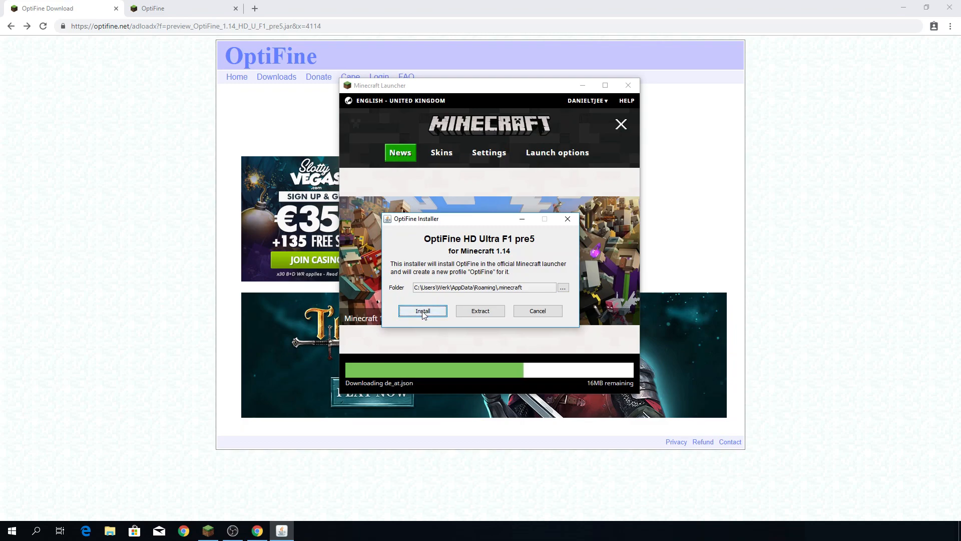
mouse_move(499, 239)
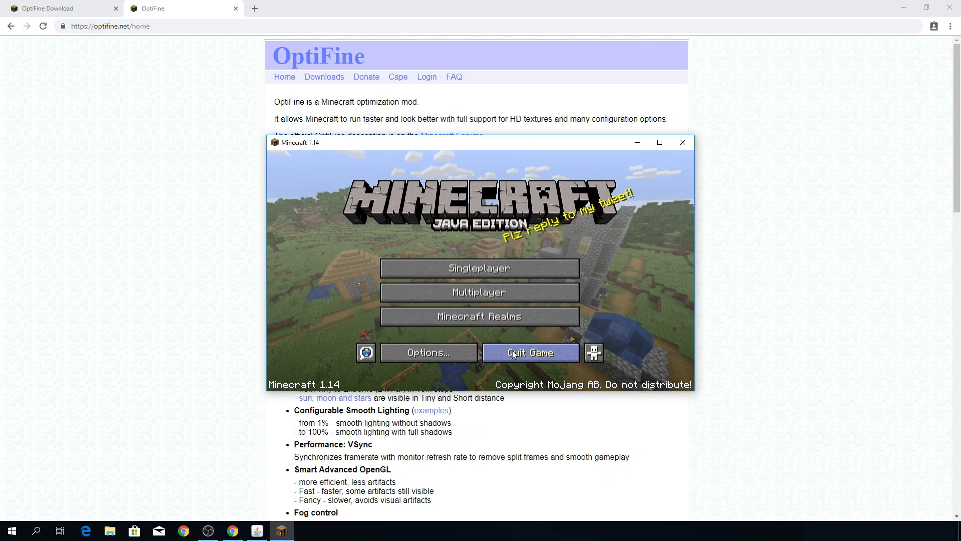
Step: Quit the game, install OptiFine into .minecraft, and confirm the success message
click(529, 352)
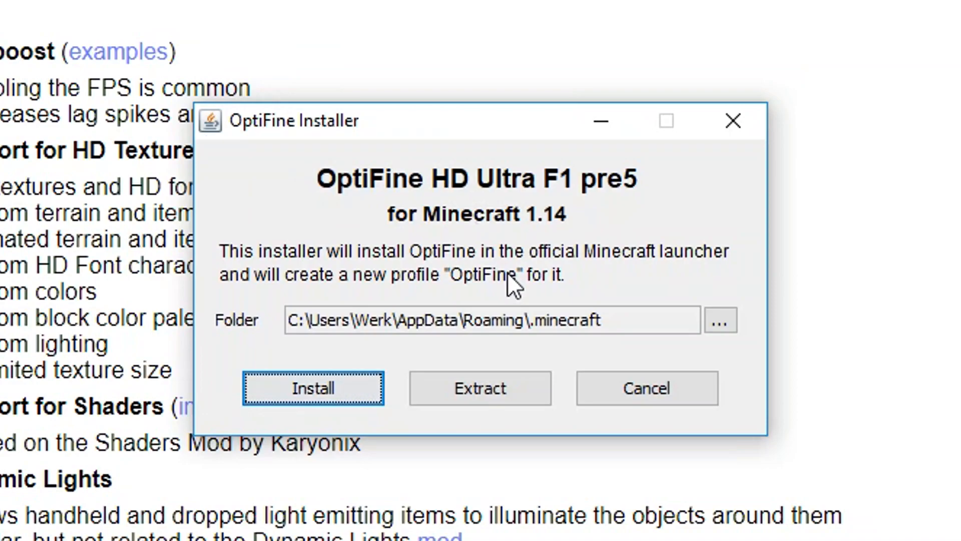
mouse_move(494, 255)
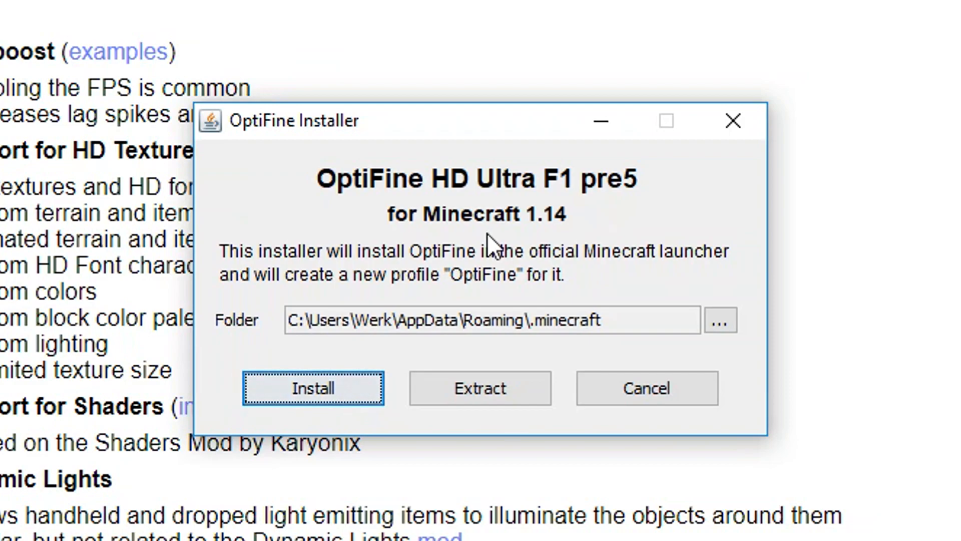
mouse_move(349, 288)
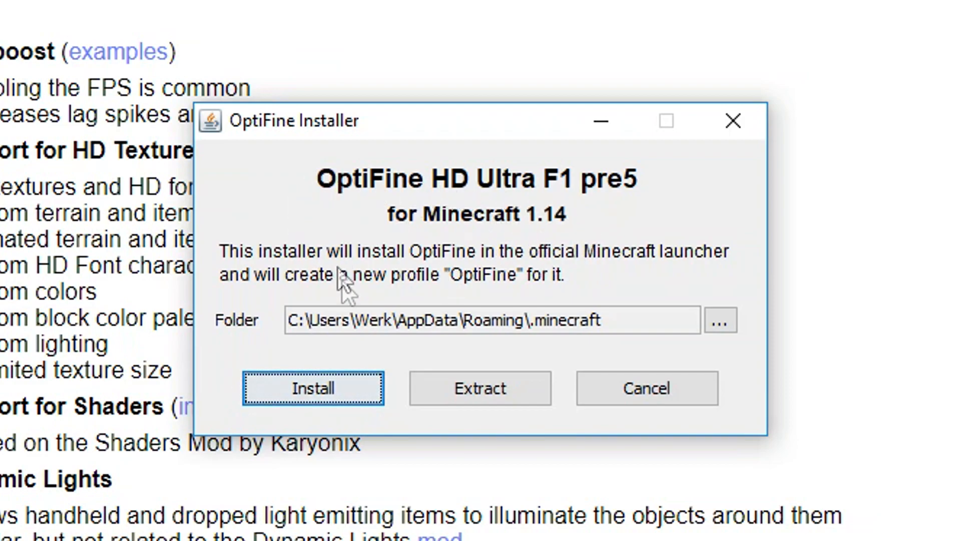
mouse_move(497, 202)
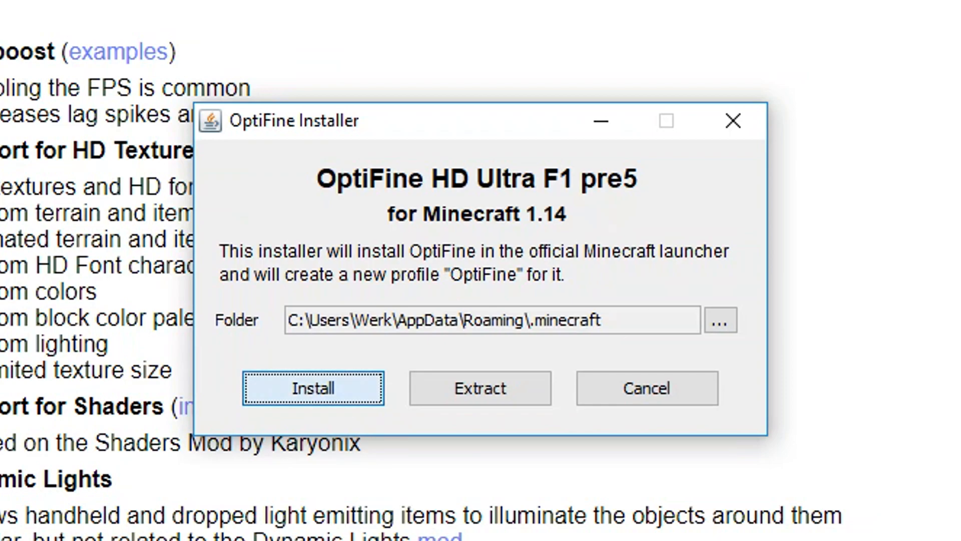
click(312, 388)
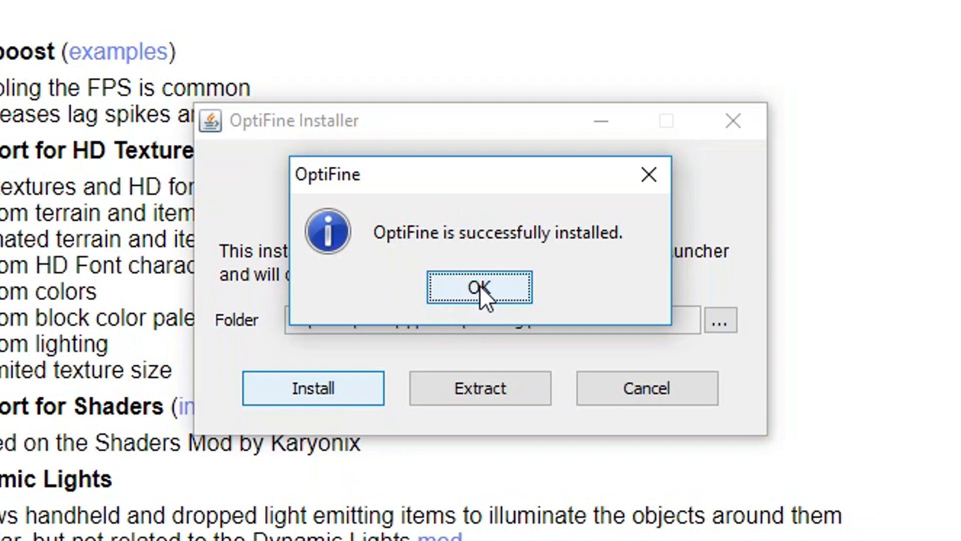
click(480, 288)
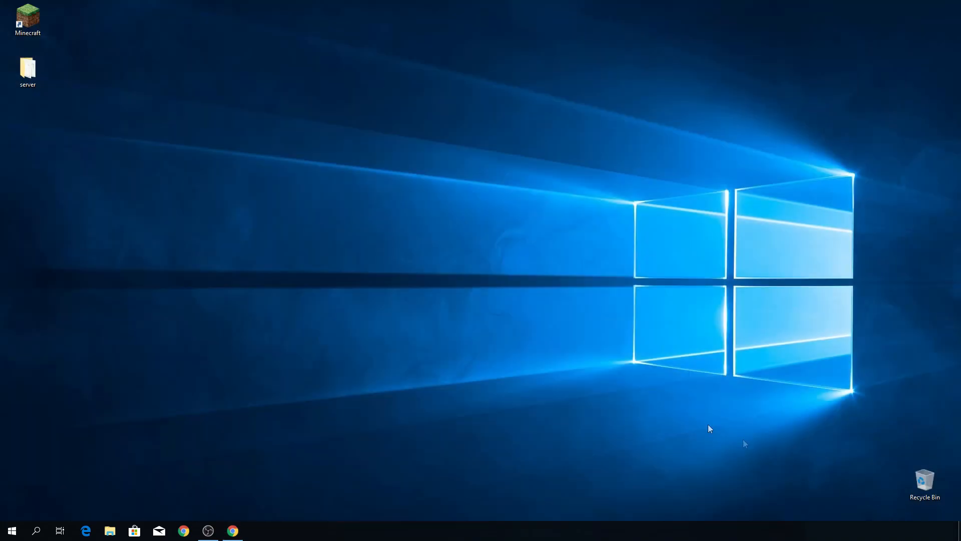
Step: Start the launcher from the desktop and play with the OptiFine profile
double_click(27, 19)
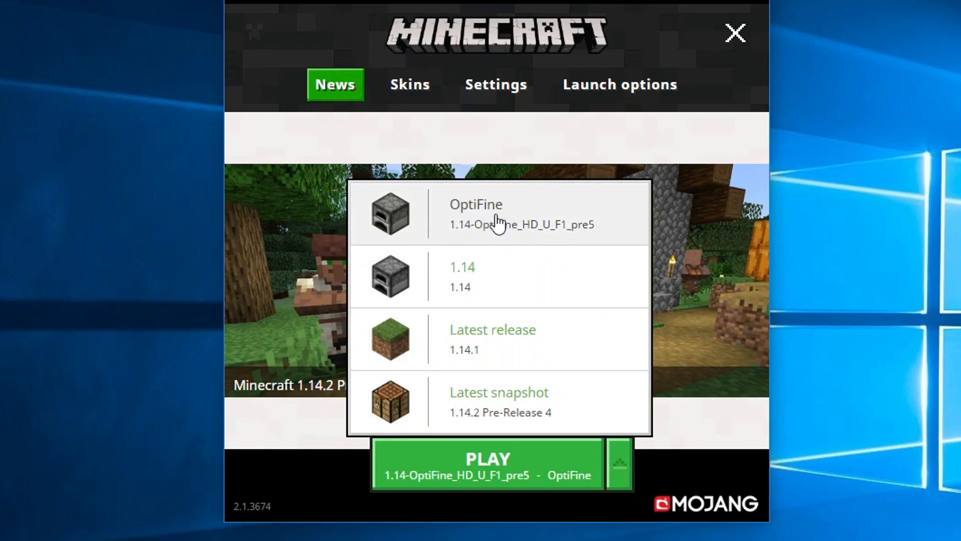
mouse_move(476, 243)
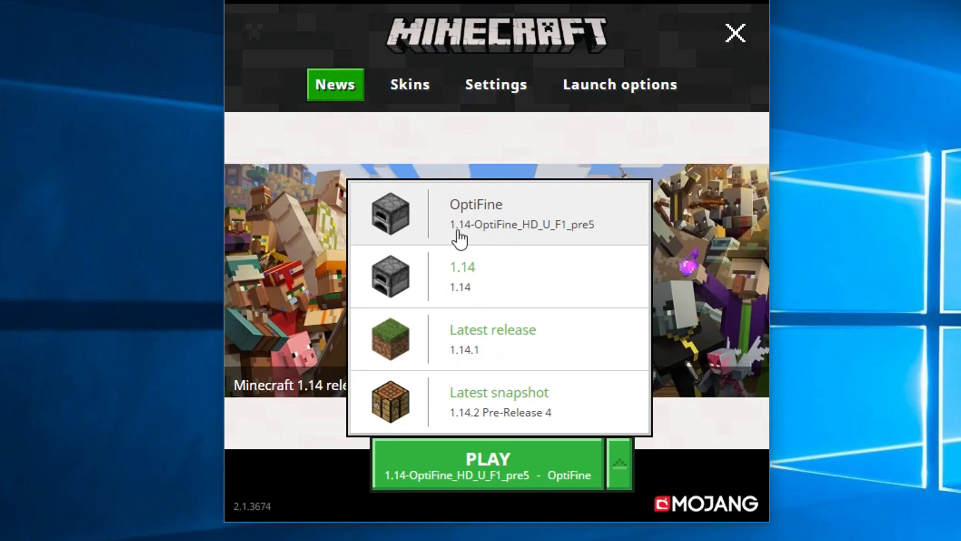
mouse_move(557, 240)
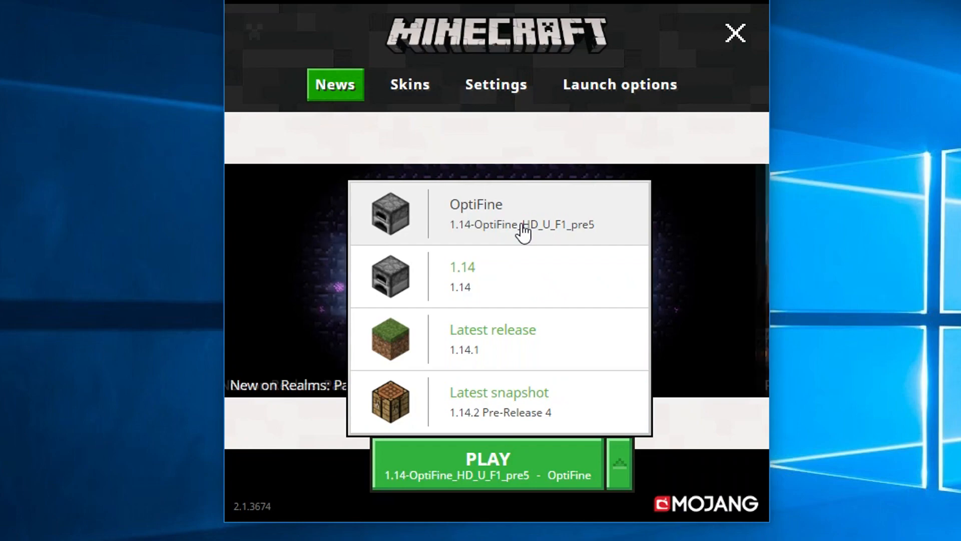
click(487, 462)
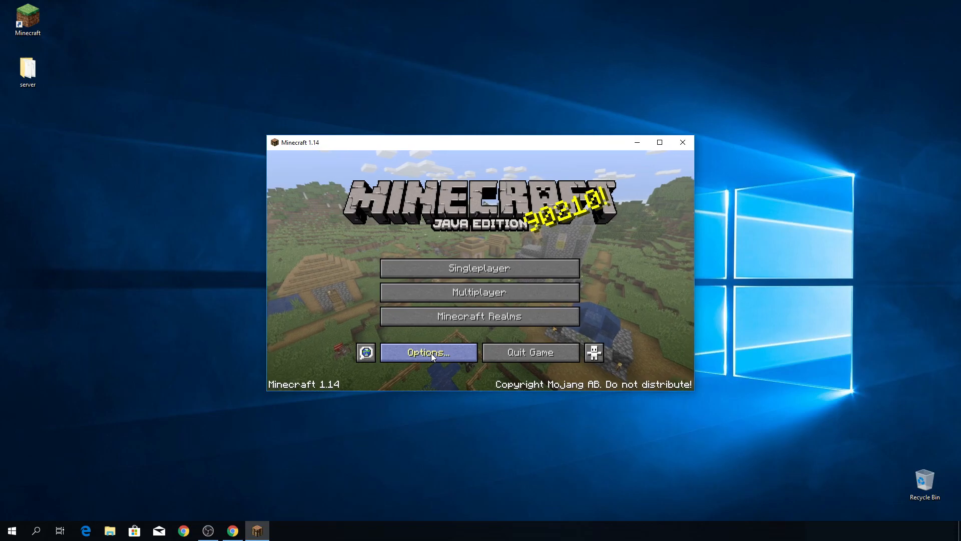
click(428, 351)
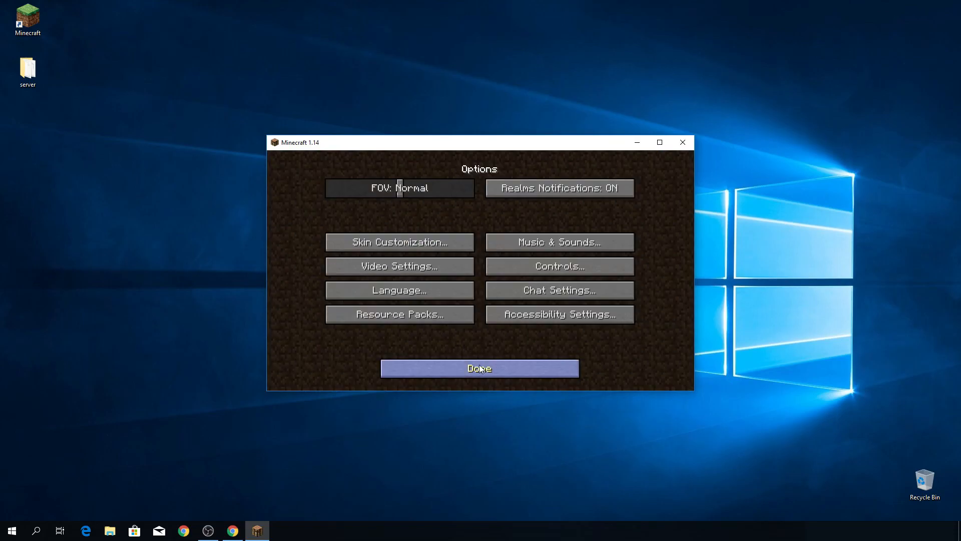
click(399, 265)
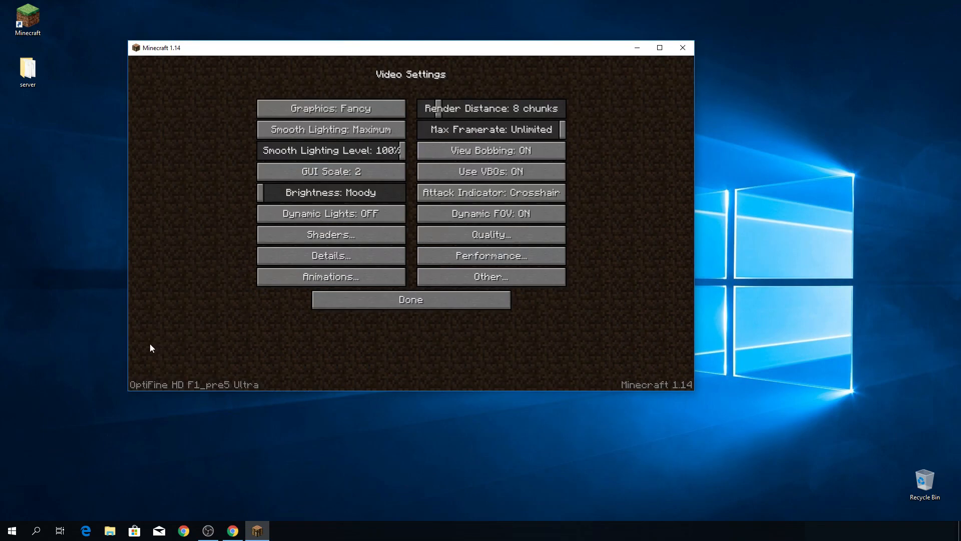
click(490, 256)
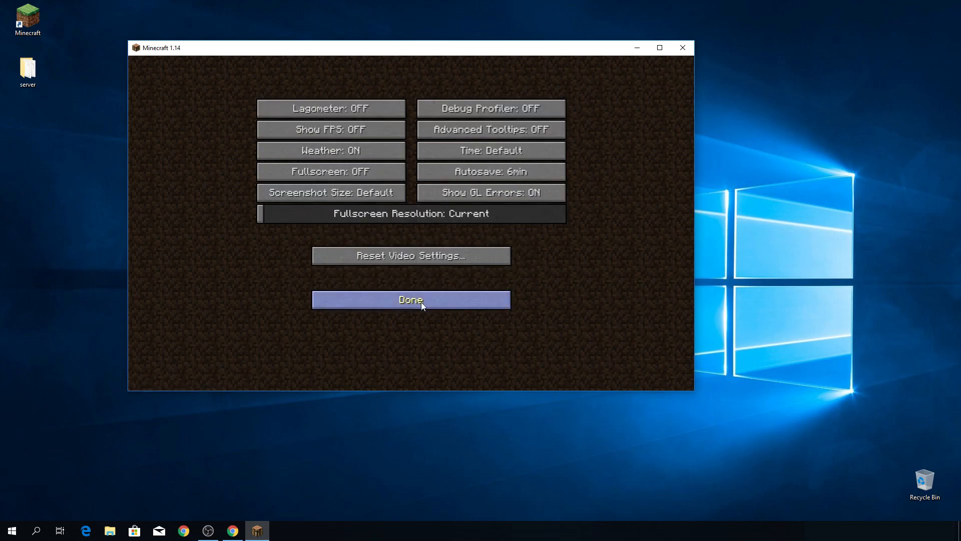
click(410, 300)
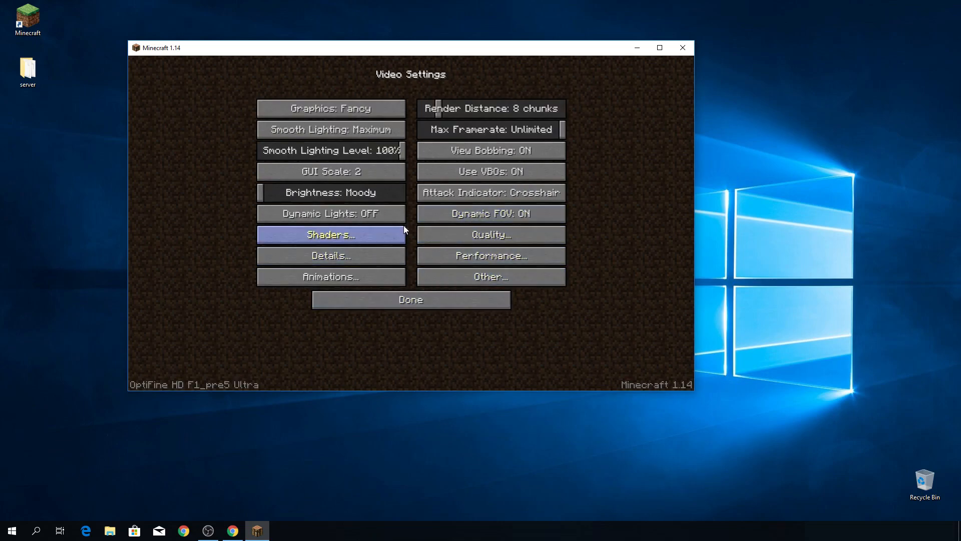
mouse_move(412, 207)
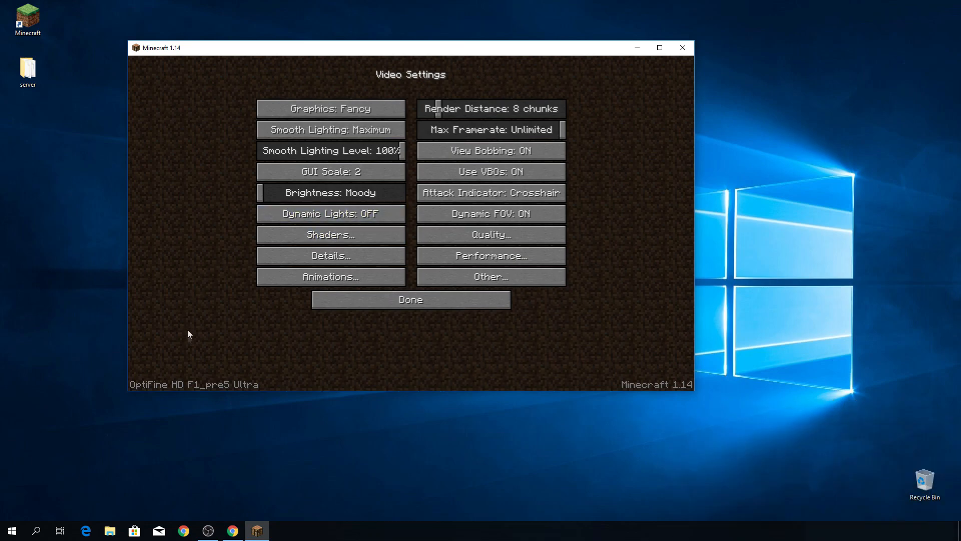
mouse_move(205, 393)
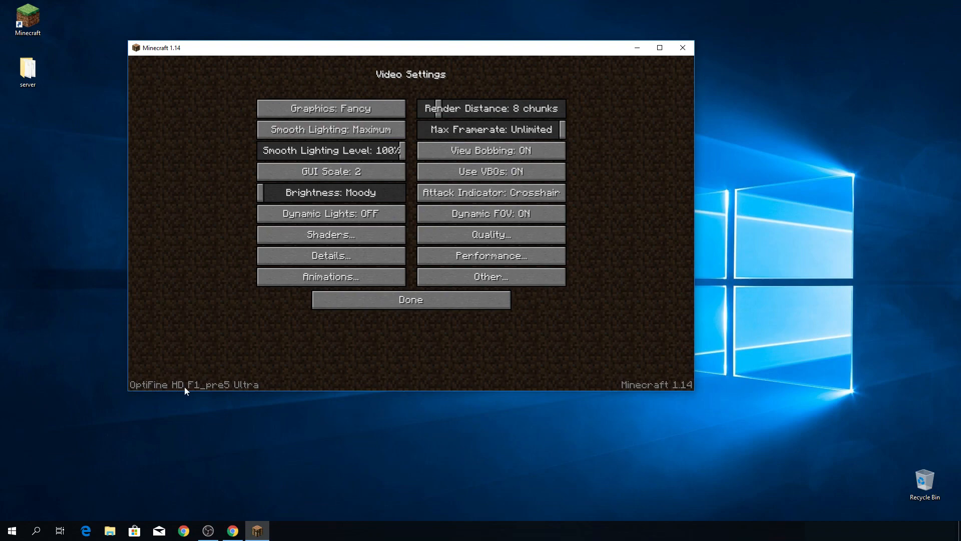
click(410, 299)
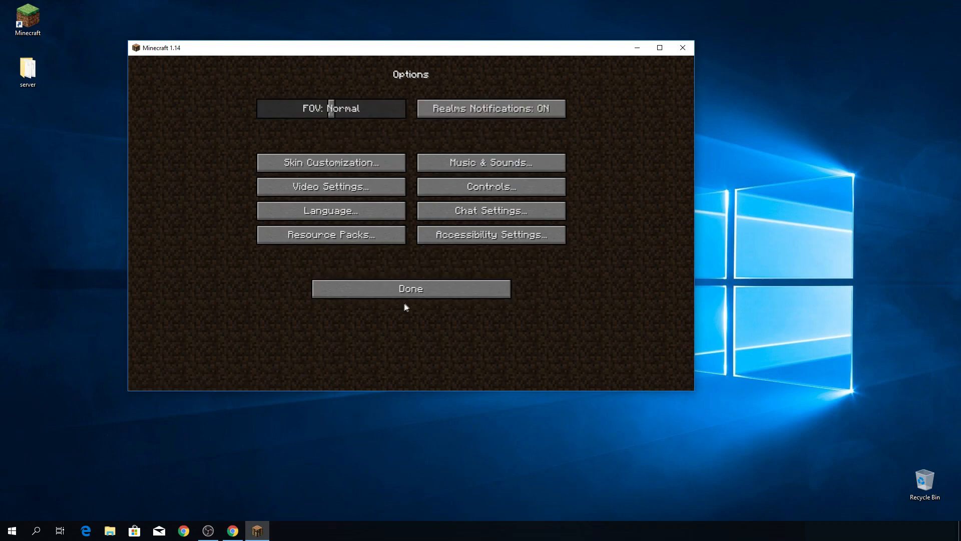
click(410, 288)
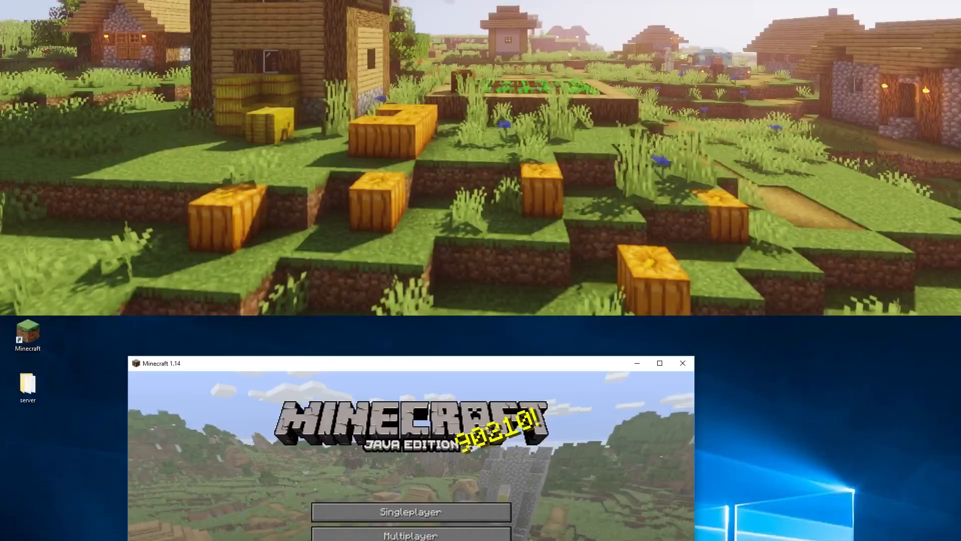